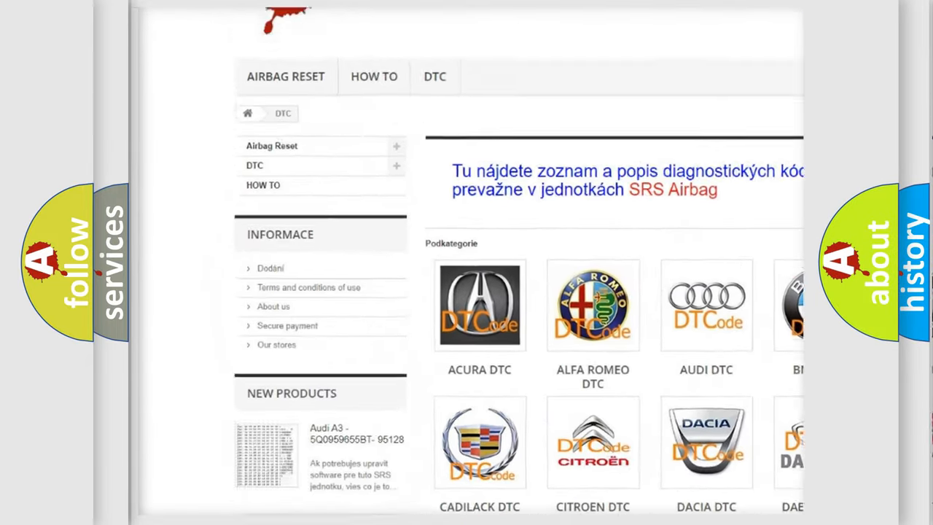
pyautogui.scroll(-3)
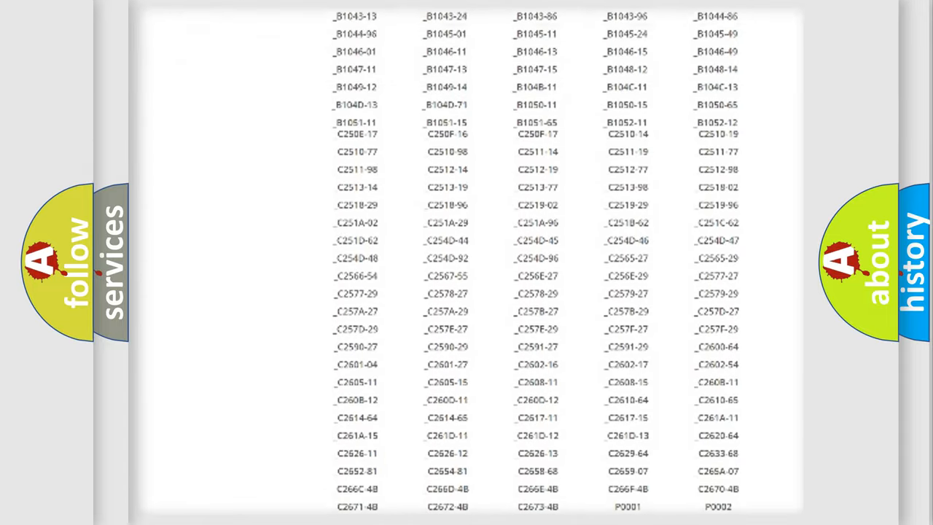
pyautogui.scroll(3)
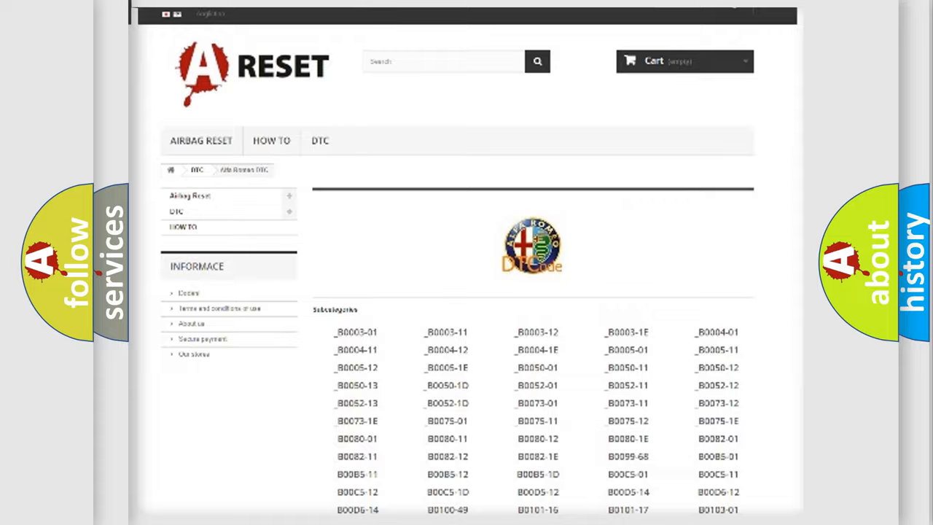